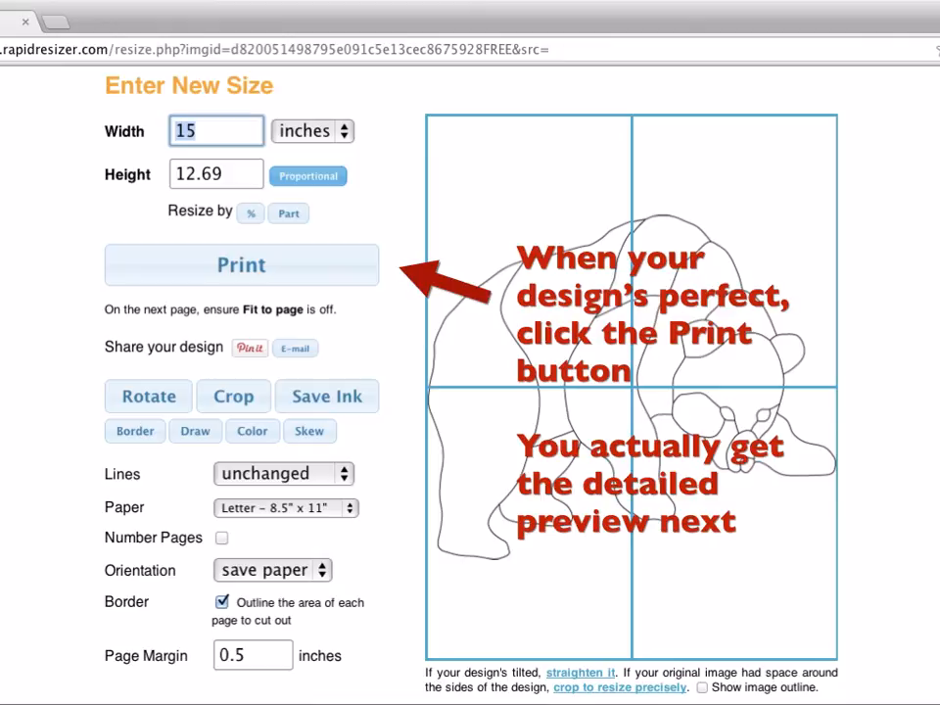
scroll(up, 3)
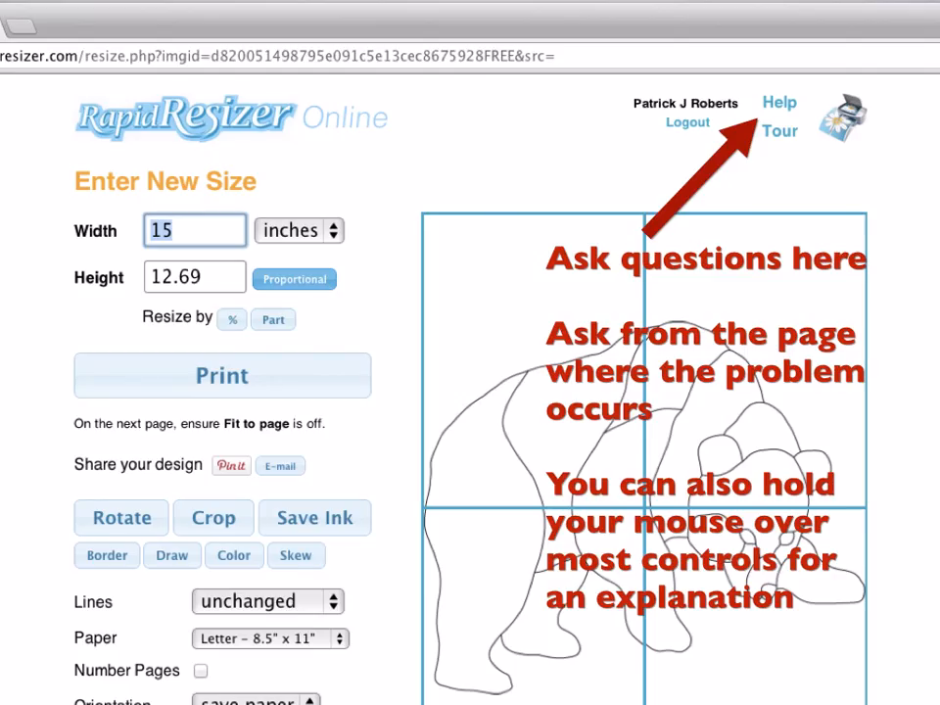